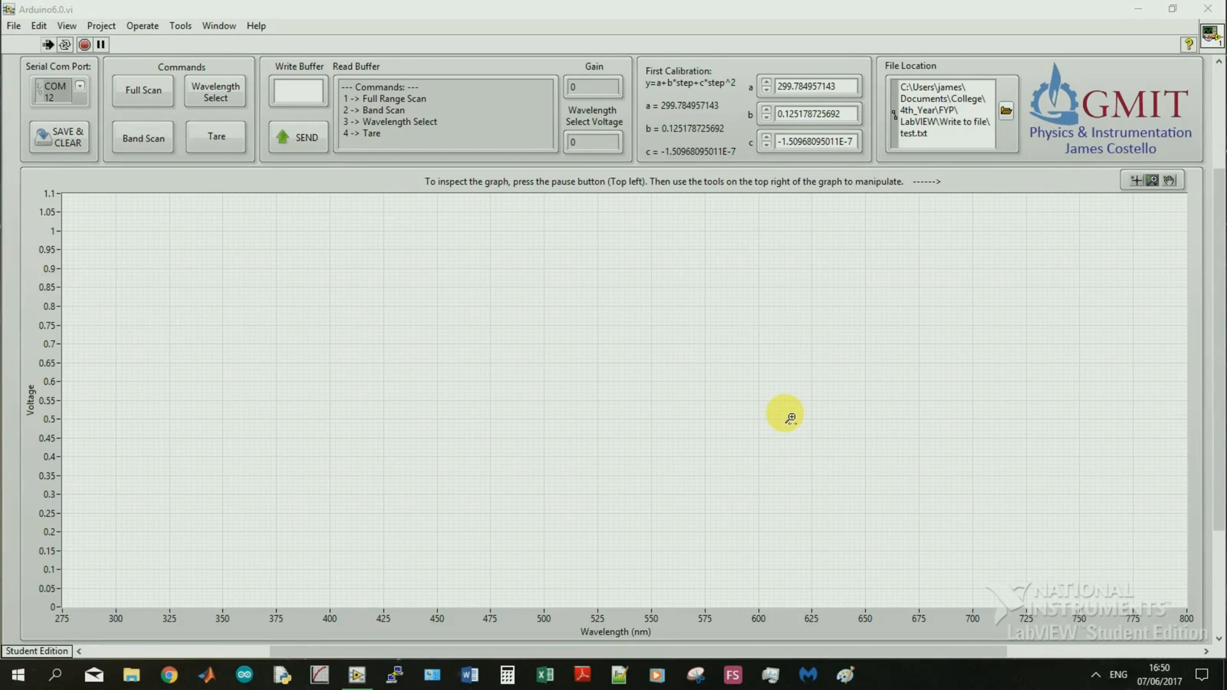
{"action": "mouse_move", "coordinate": [509, 305]}
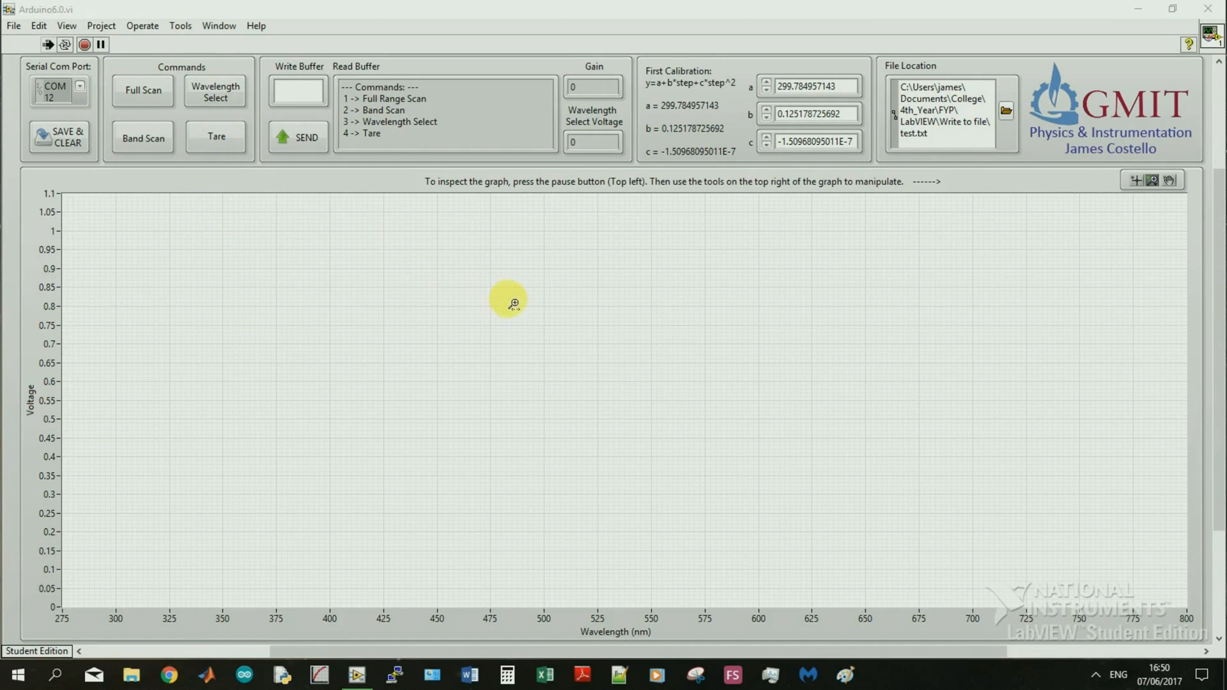
{"action": "mouse_move", "coordinate": [641, 291]}
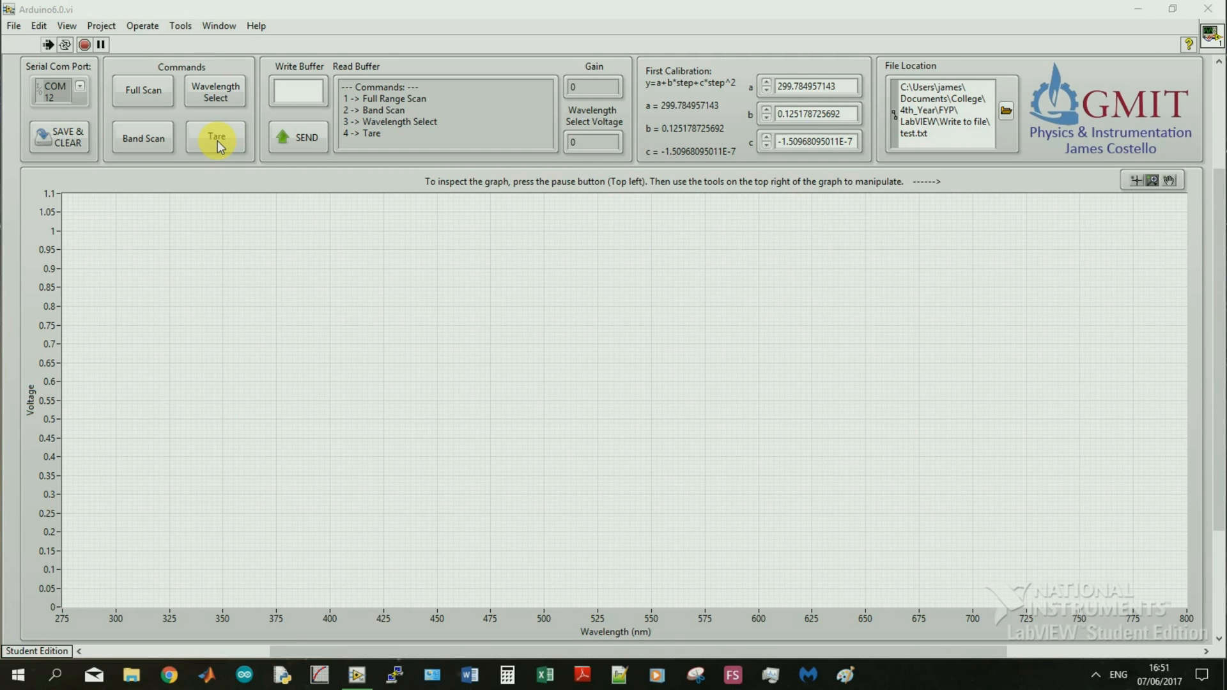
Start the full-range wavelength scan from the Commands panel so live voltage points plot on the spectrum graph.
{"action": "left_click", "coordinate": [142, 90]}
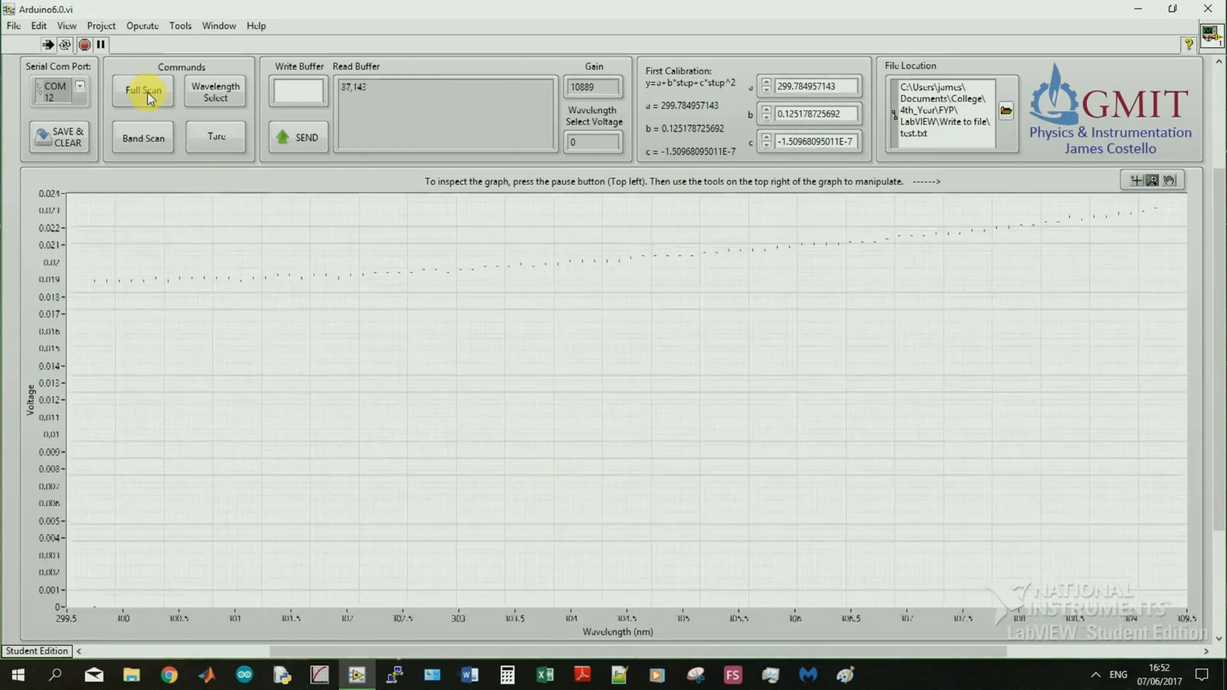